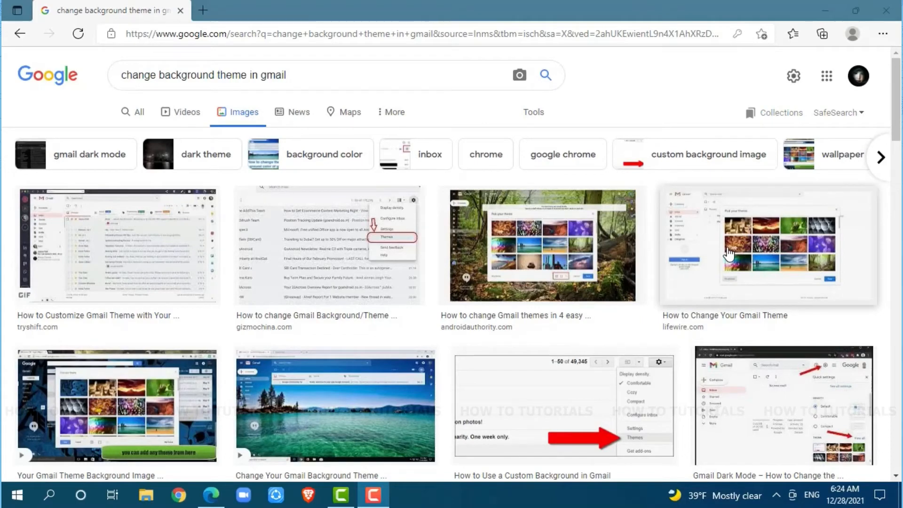
pyautogui.moveTo(660, 235)
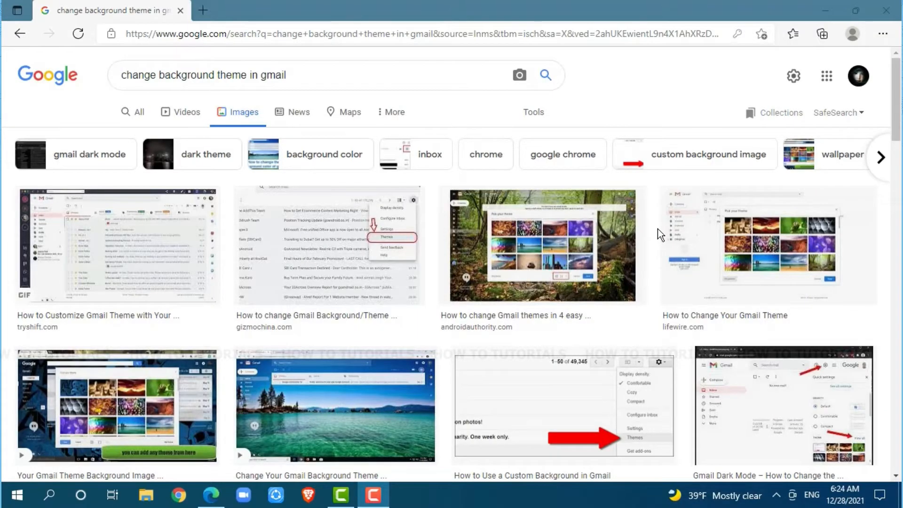
pyautogui.moveTo(658, 88)
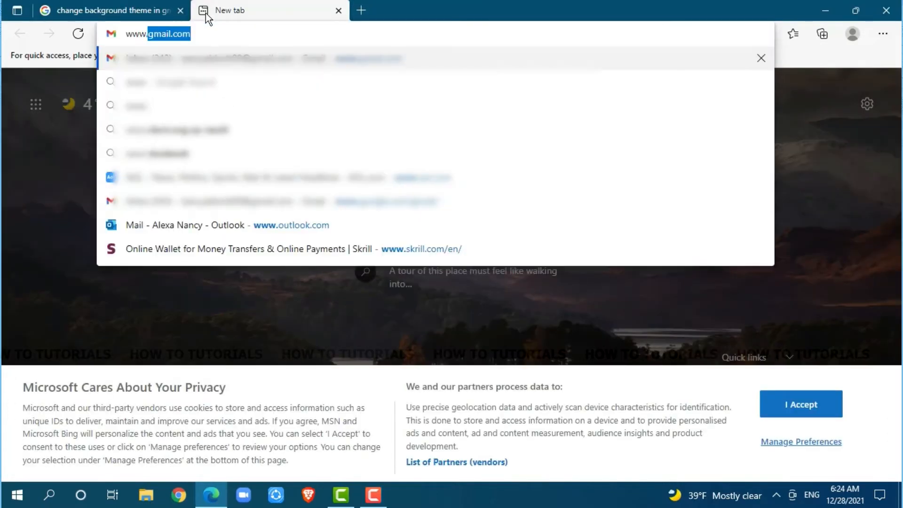
pyautogui.write('www.gmail.com')
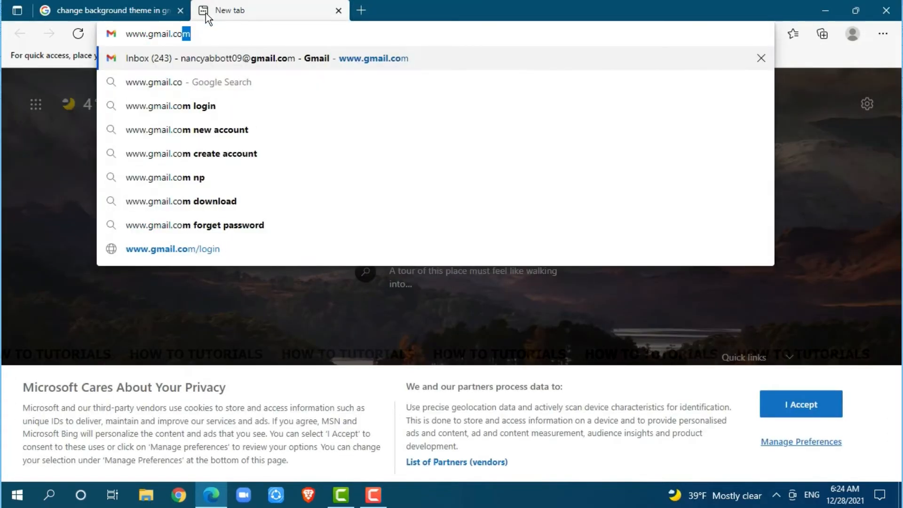
pyautogui.press('Enter')
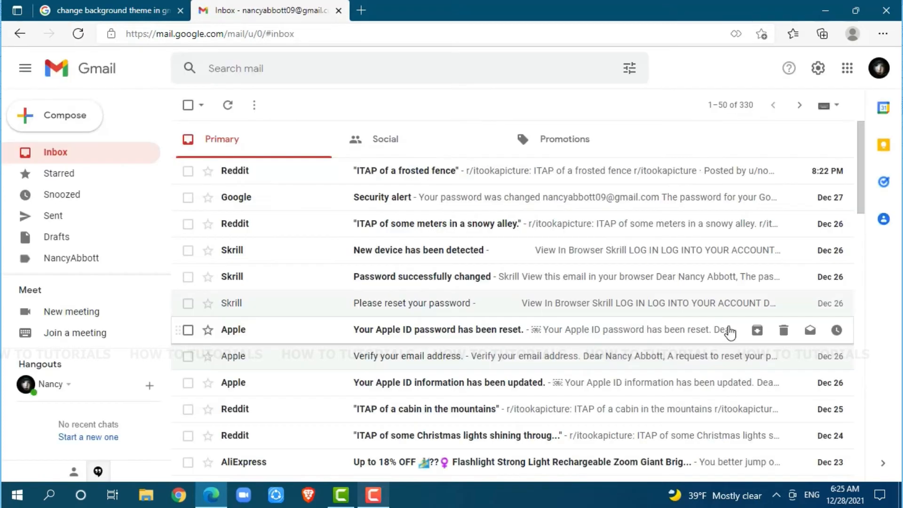
pyautogui.moveTo(637, 163)
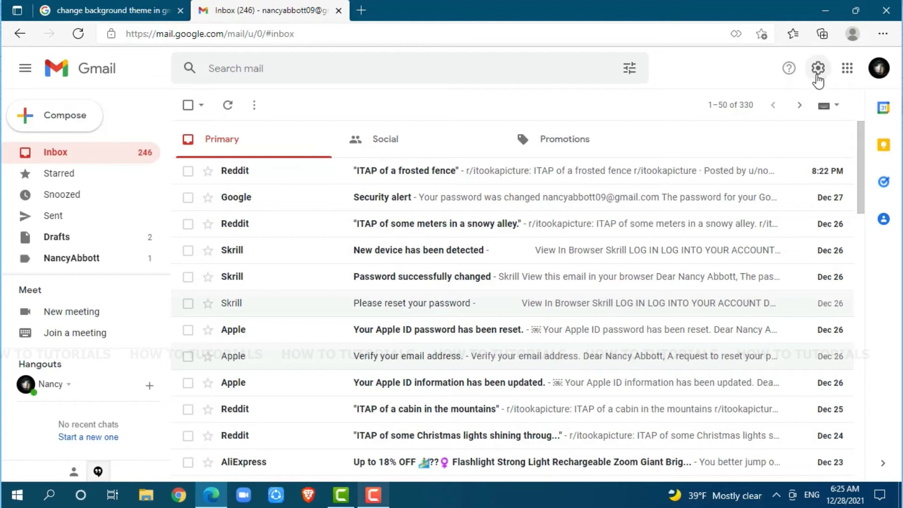
# Open the full theme gallery via Quick settings' Theme 'View all'.
pyautogui.click(817, 69)
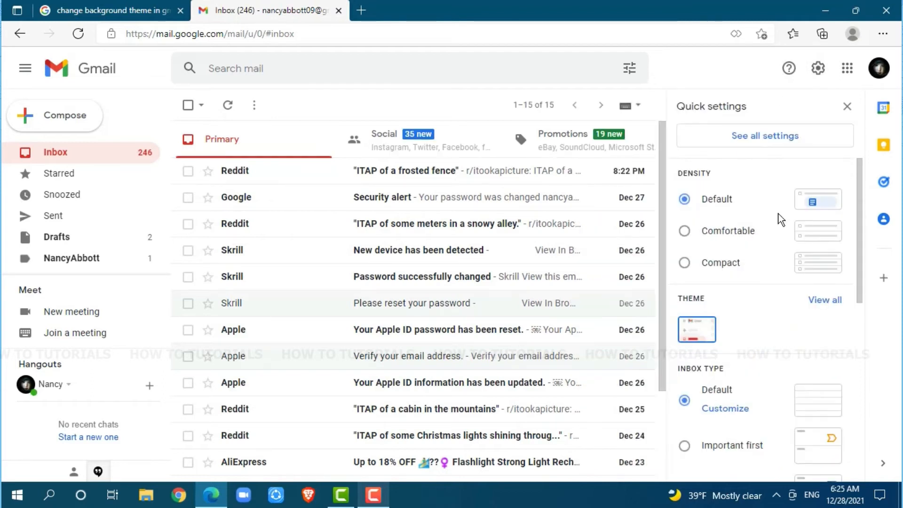
pyautogui.moveTo(749, 296)
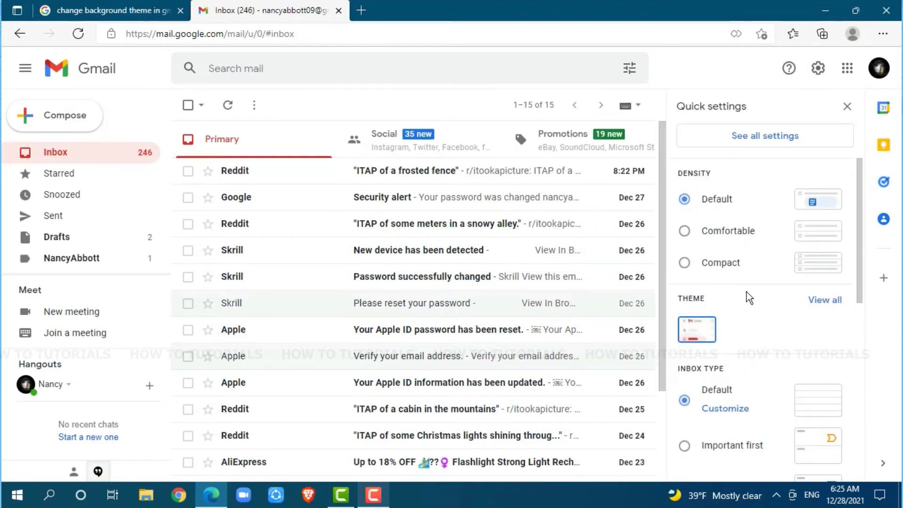
pyautogui.click(825, 300)
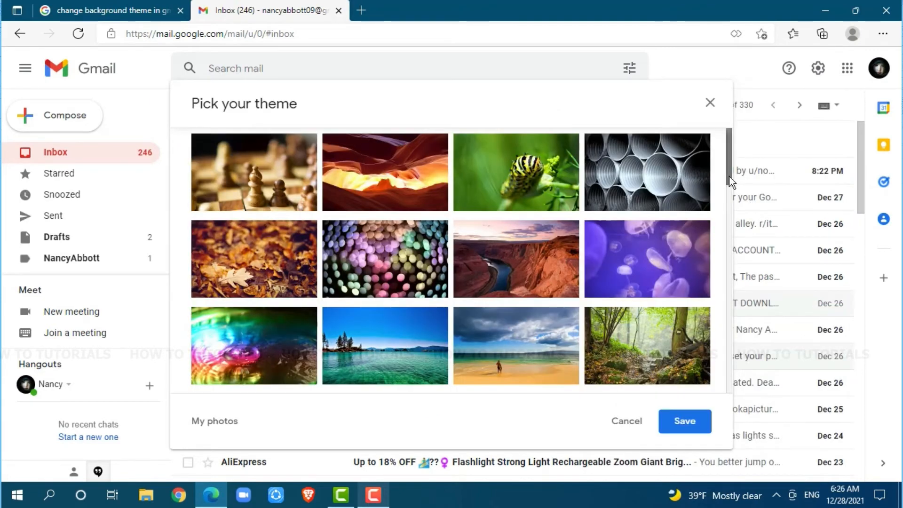
pyautogui.scroll(-3)
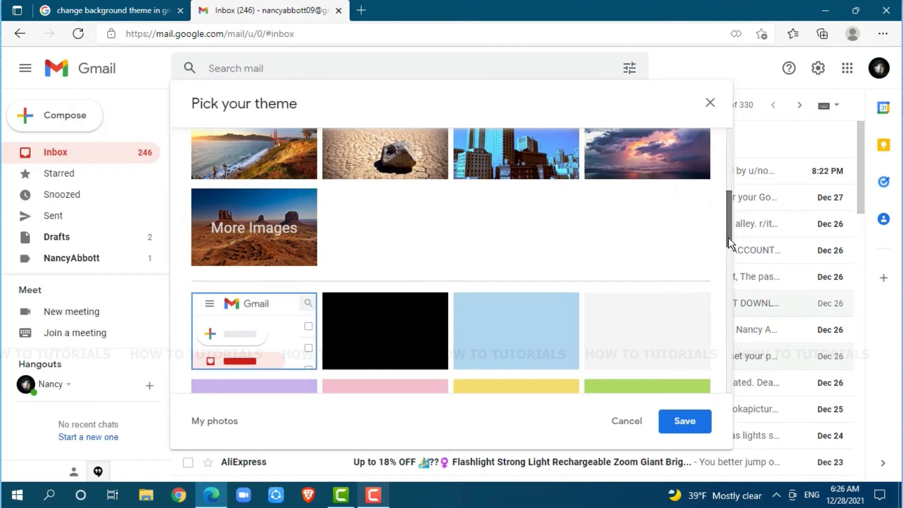
pyautogui.scroll(-3)
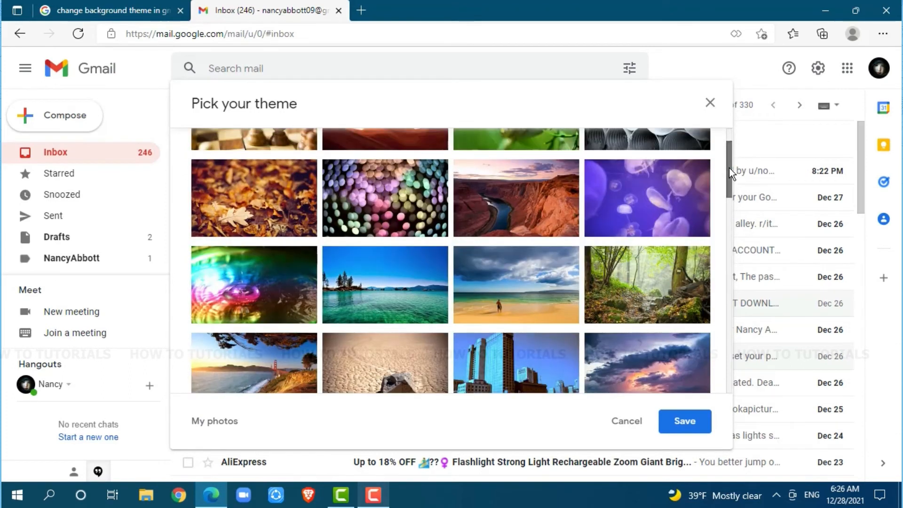
pyautogui.scroll(-3)
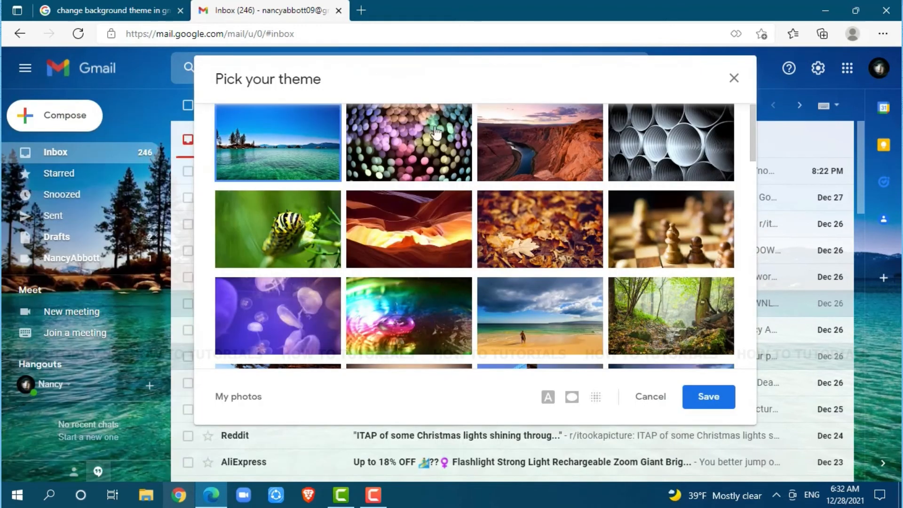
# Select the autumn leaves background in Pick your theme and save it.
pyautogui.click(540, 229)
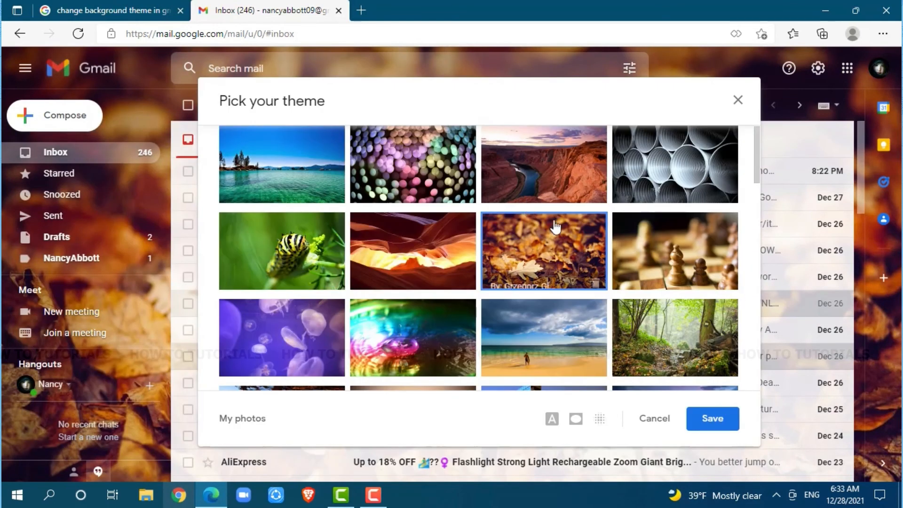
pyautogui.click(713, 419)
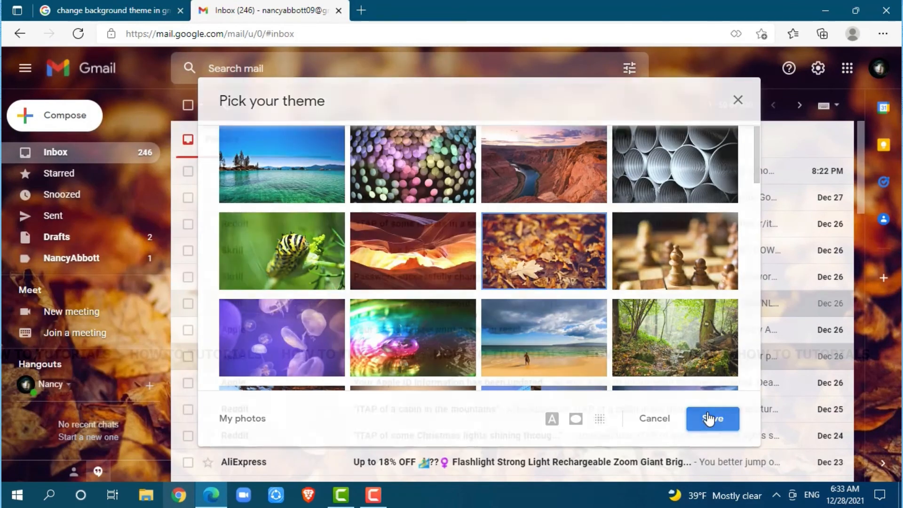
pyautogui.click(713, 419)
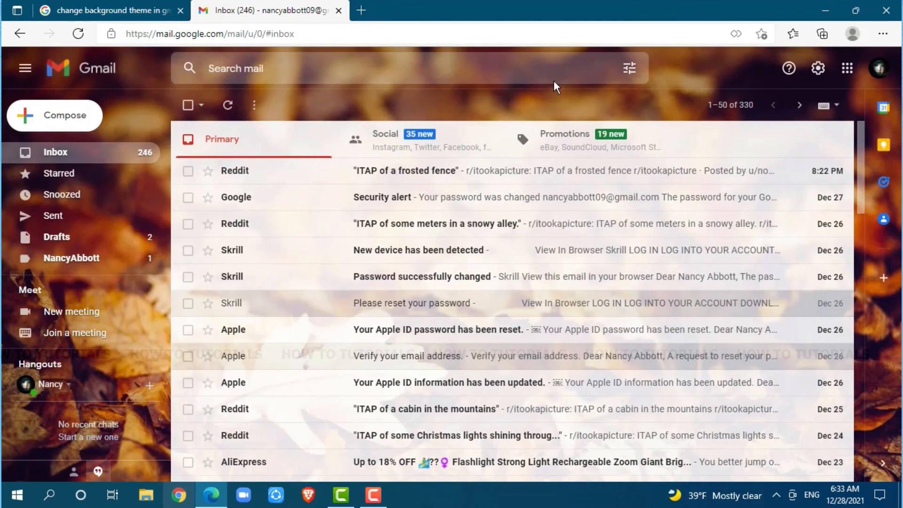
pyautogui.moveTo(521, 116)
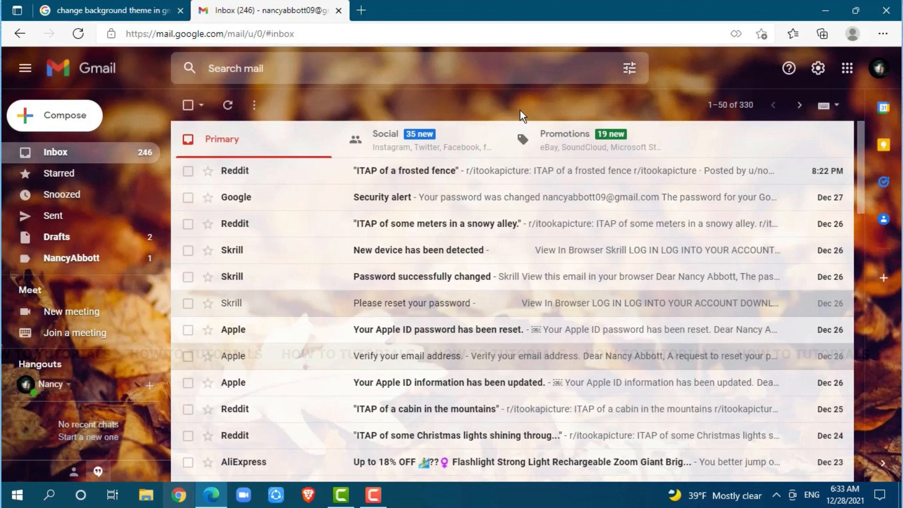